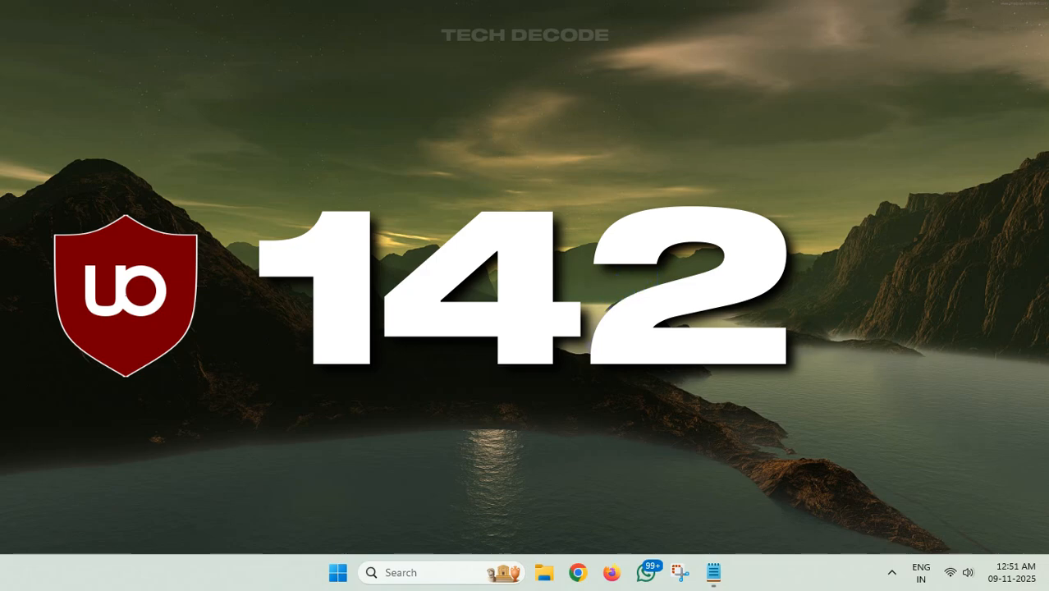
Step: Bring up the jump list for the pinned Google Chrome taskbar icon
{"action": "right_click", "coordinate": [573, 572]}
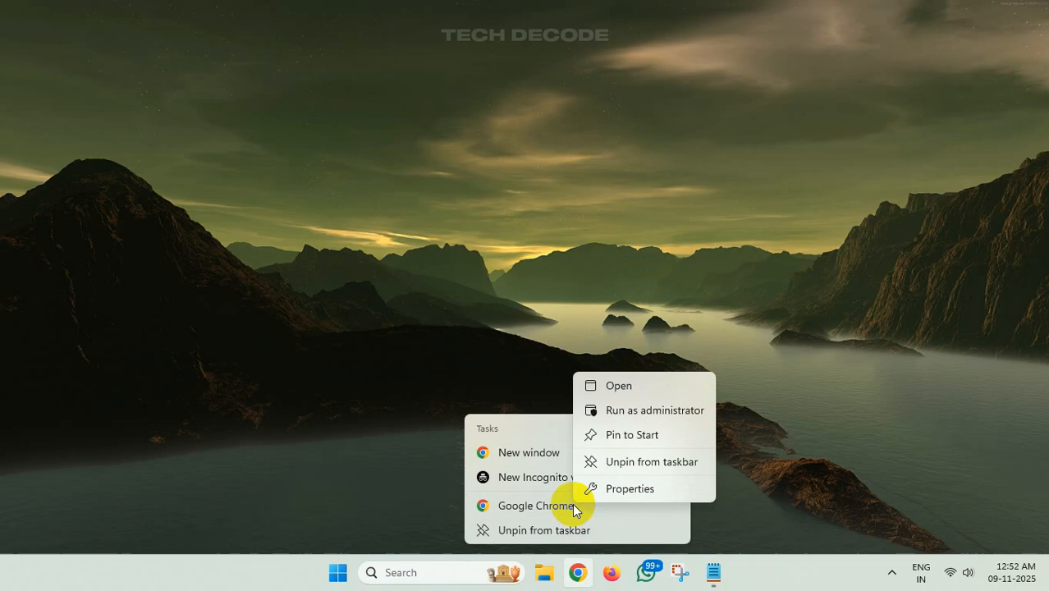
Step: Append --disable-features=ExtensionManifestV2Unsupported,ExtensionManifestV2Disabled to Chrome's shortcut Target and apply it
{"action": "left_click", "coordinate": [631, 490]}
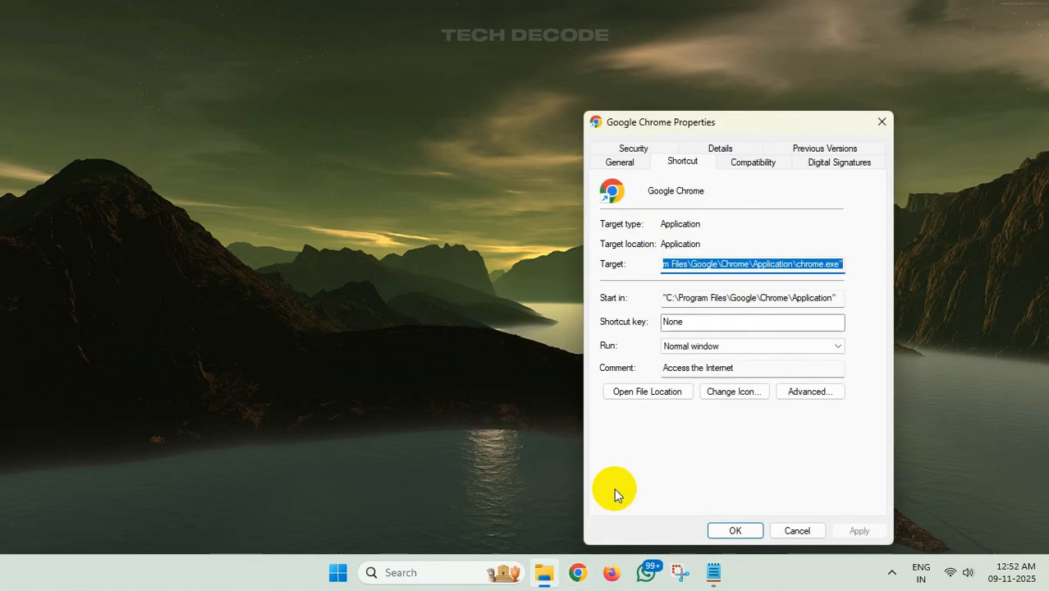
{"action": "left_click", "coordinate": [713, 571]}
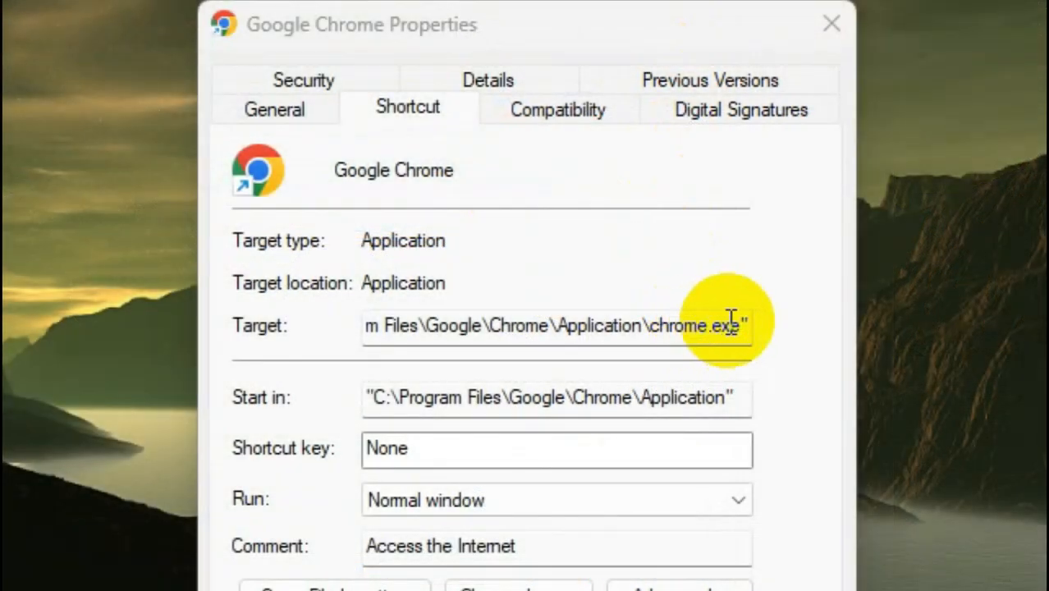
{"action": "left_click", "coordinate": [736, 325]}
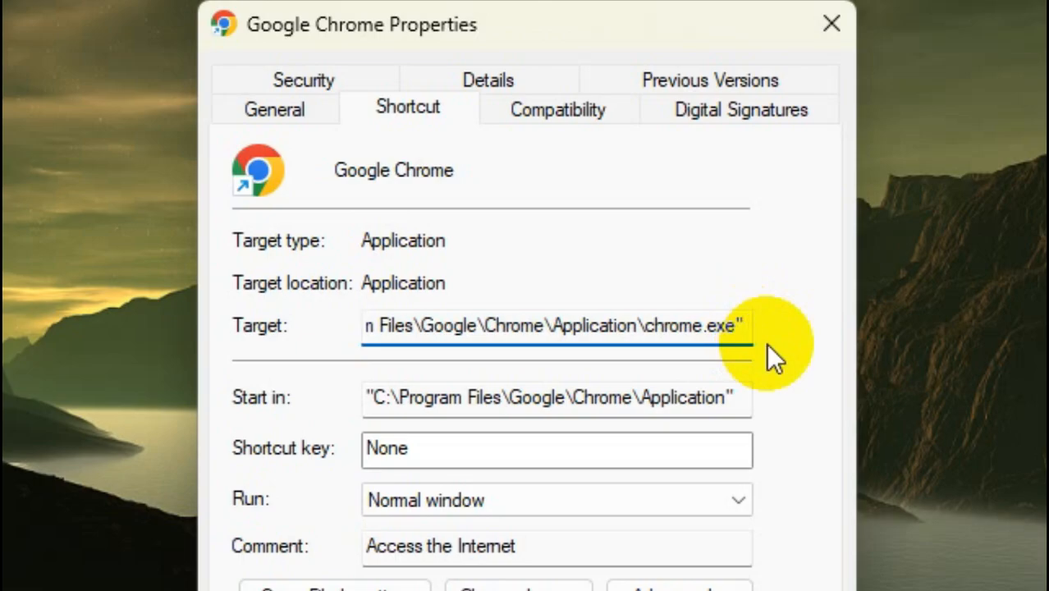
{"action": "type", "text": "--disable-features=ExtensionManifestV2Unsupported,ExtensionManifestV2Disabled"}
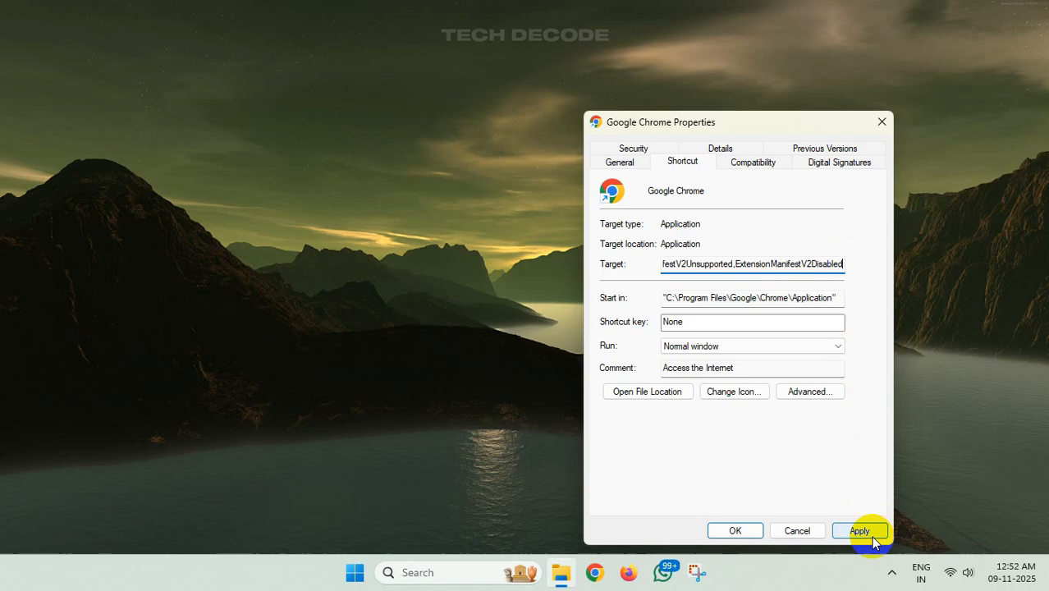
{"action": "left_click", "coordinate": [861, 529]}
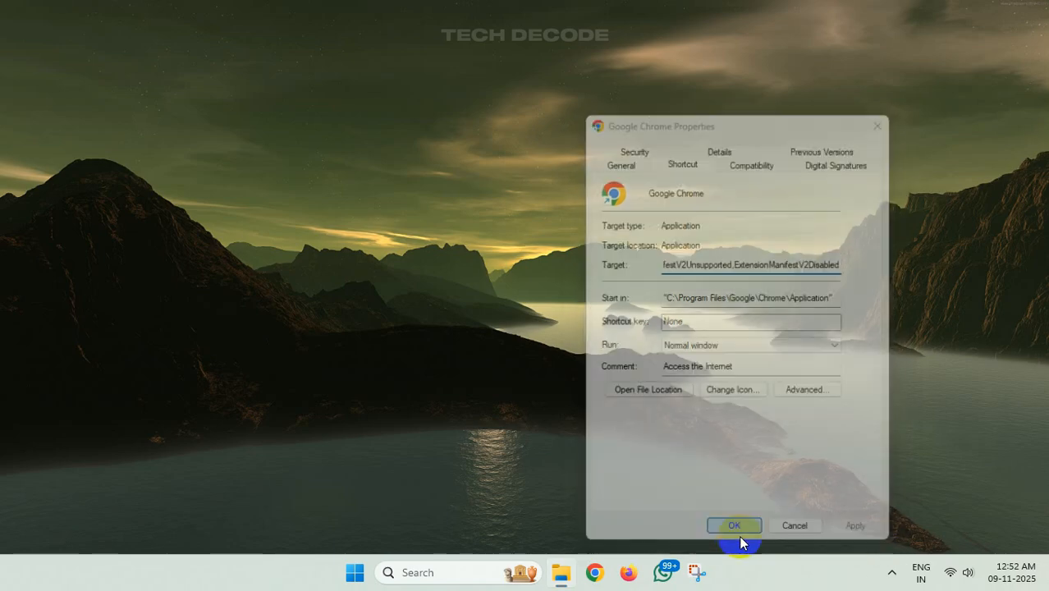
{"action": "left_click", "coordinate": [736, 525]}
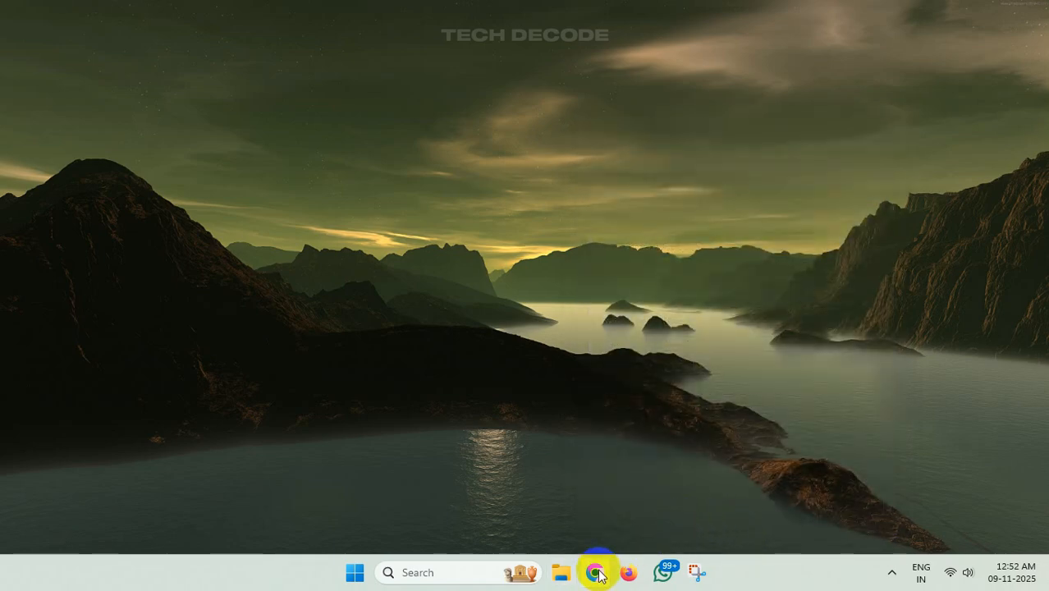
Step: Launch Chrome and confirm via About Google Chrome that it is version 142.0.7444.135
{"action": "left_click", "coordinate": [595, 573]}
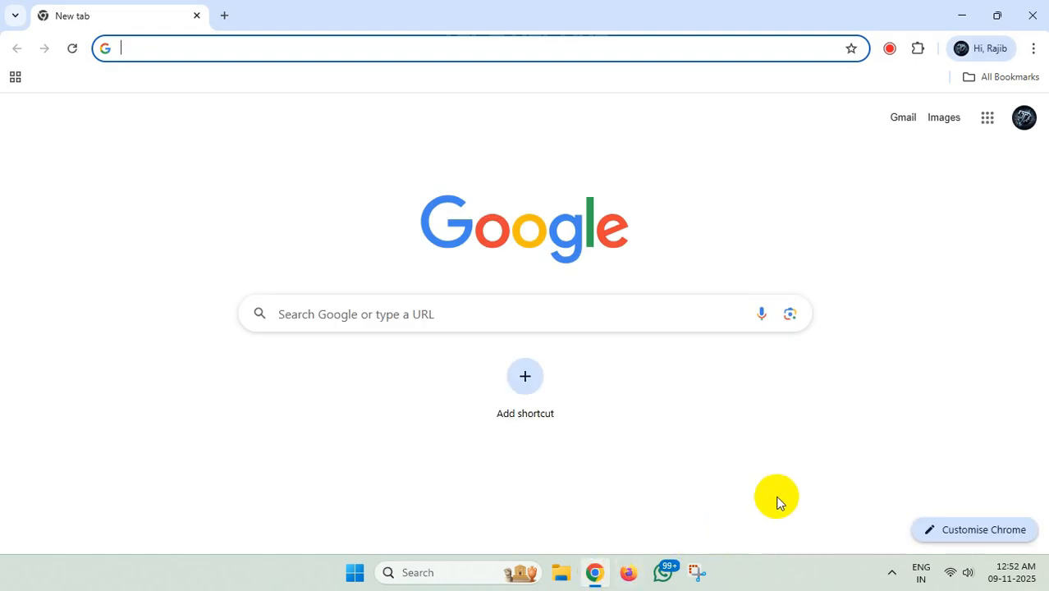
{"action": "left_click", "coordinate": [1035, 48]}
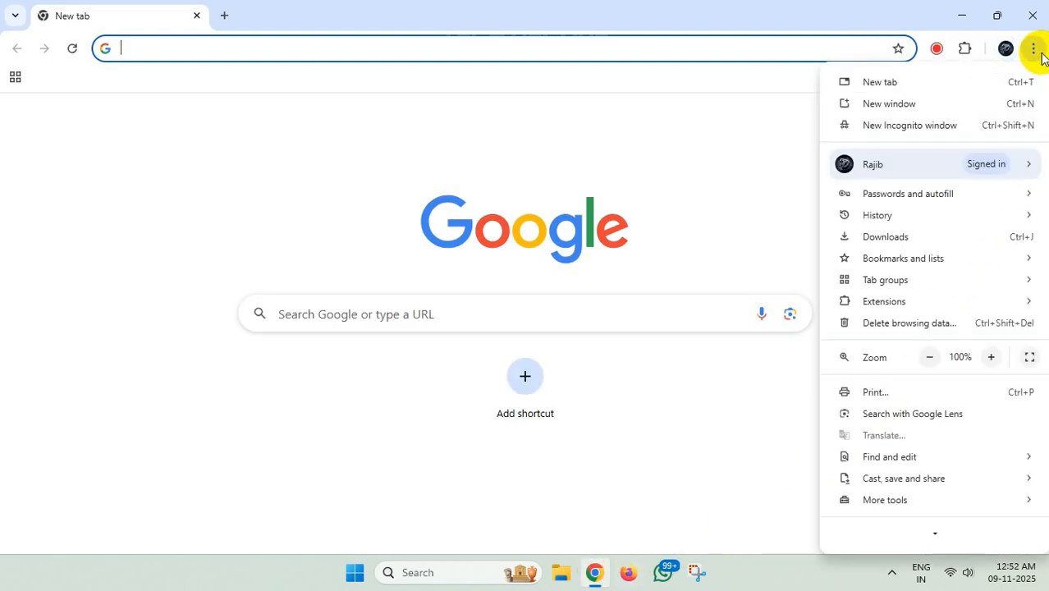
{"action": "scroll", "scroll_direction": "down", "scroll_amount": 3}
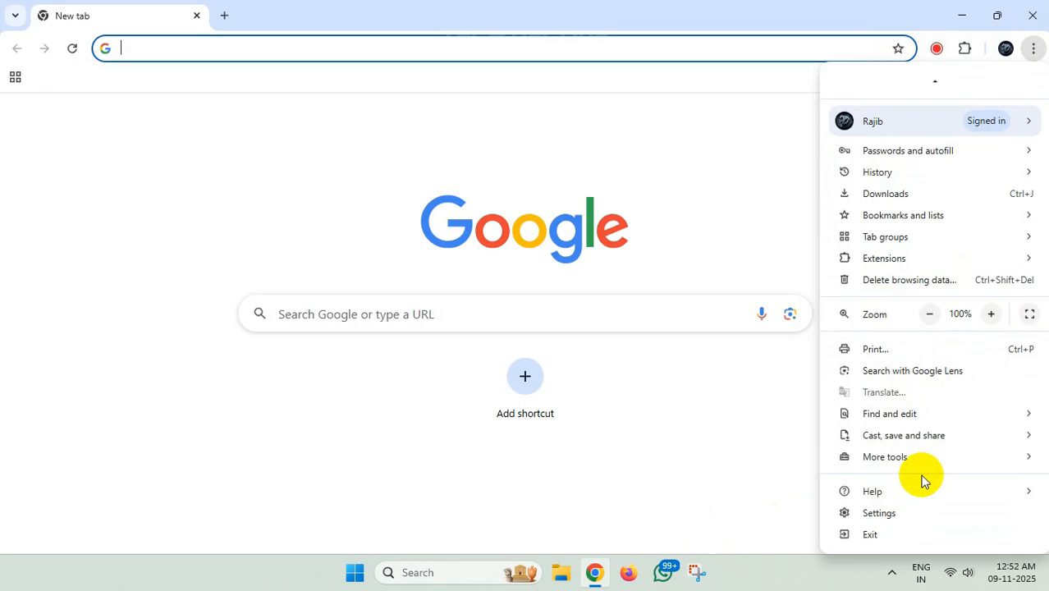
{"action": "left_click", "coordinate": [873, 491]}
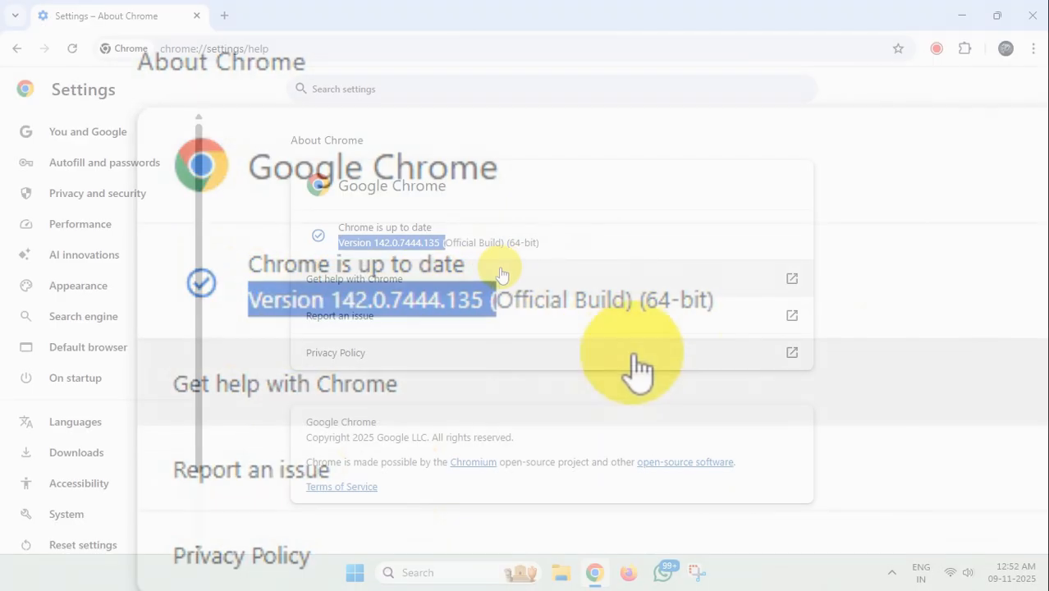
{"action": "left_click", "coordinate": [407, 16]}
{"action": "type", "text": "ublock origin github"}
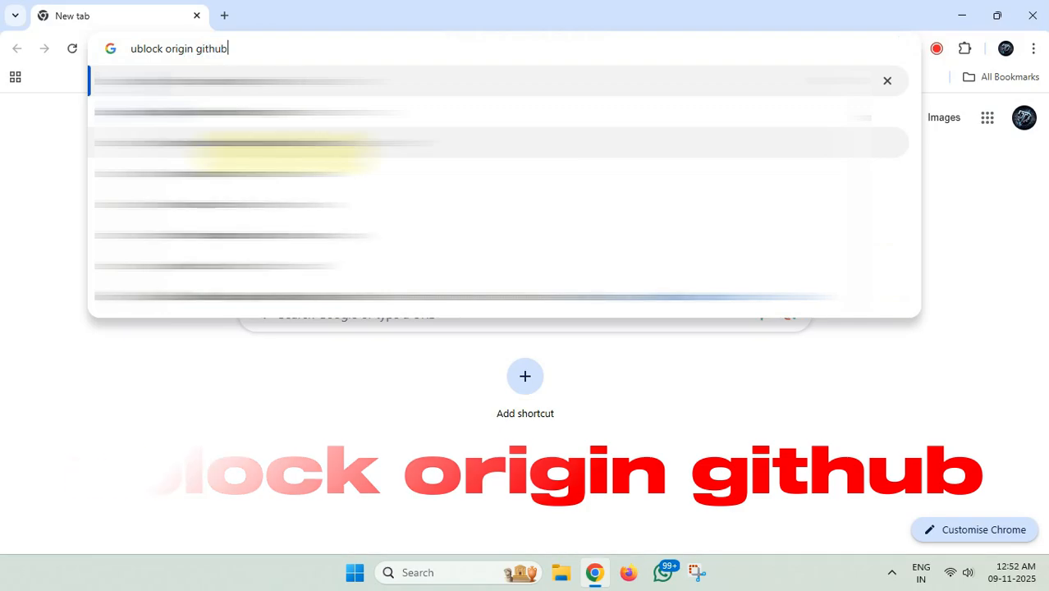
Step: Search 'ublock origin github', reach the gorhill/uBlock repository and its 1.67.0 release page
{"action": "key", "text": "Enter"}
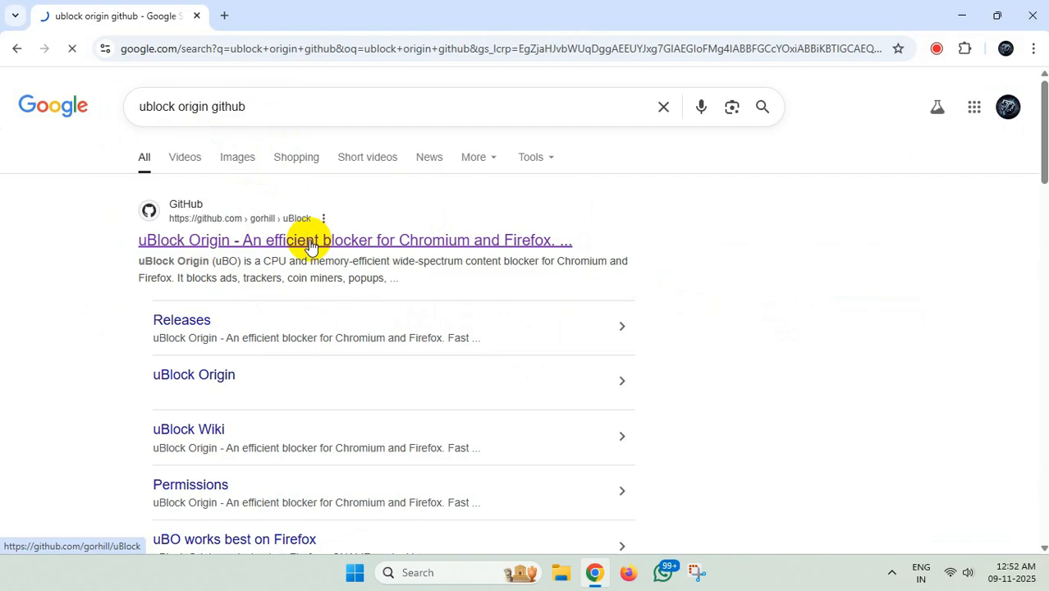
{"action": "left_click", "coordinate": [314, 239]}
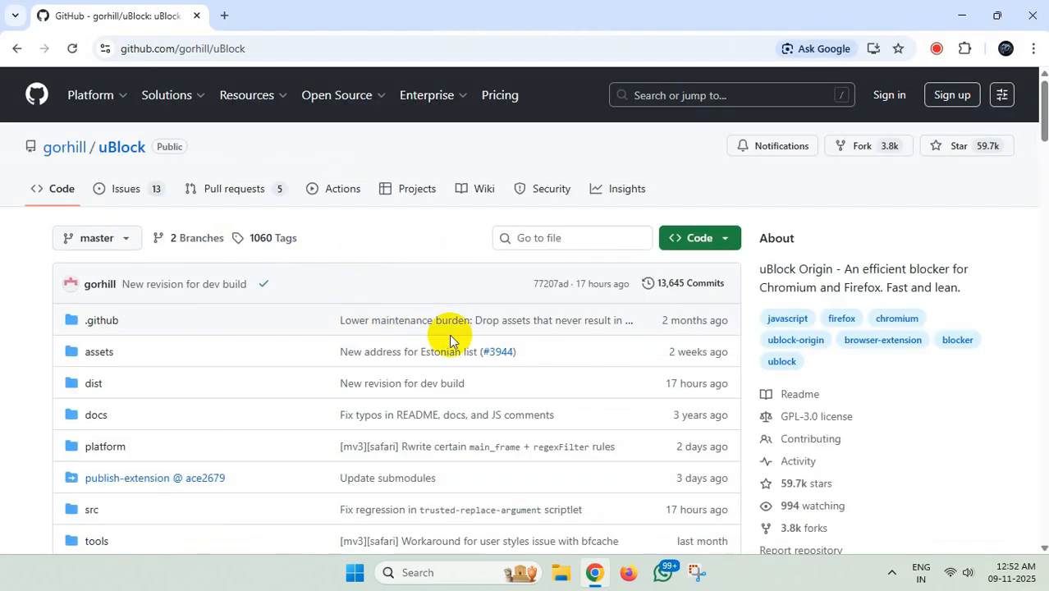
{"action": "scroll", "scroll_direction": "down", "scroll_amount": 3}
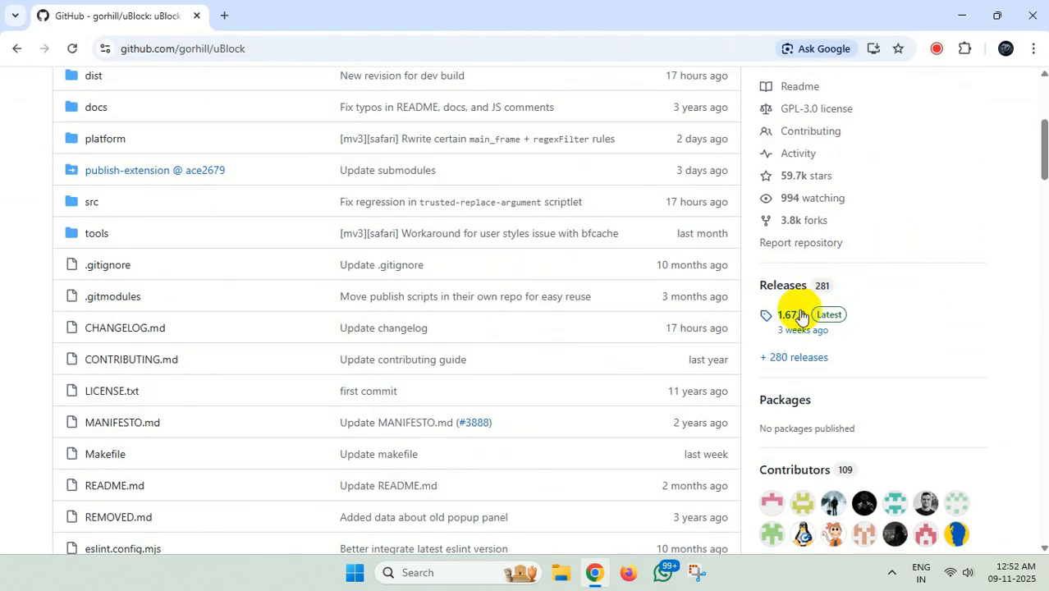
{"action": "mouse_move", "coordinate": [792, 319]}
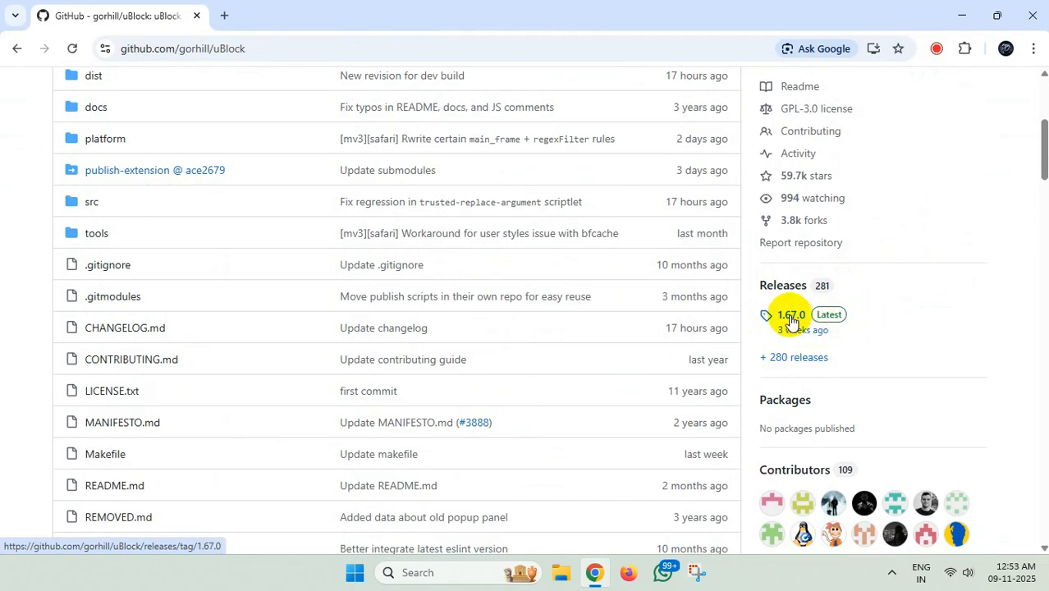
{"action": "left_click", "coordinate": [792, 316]}
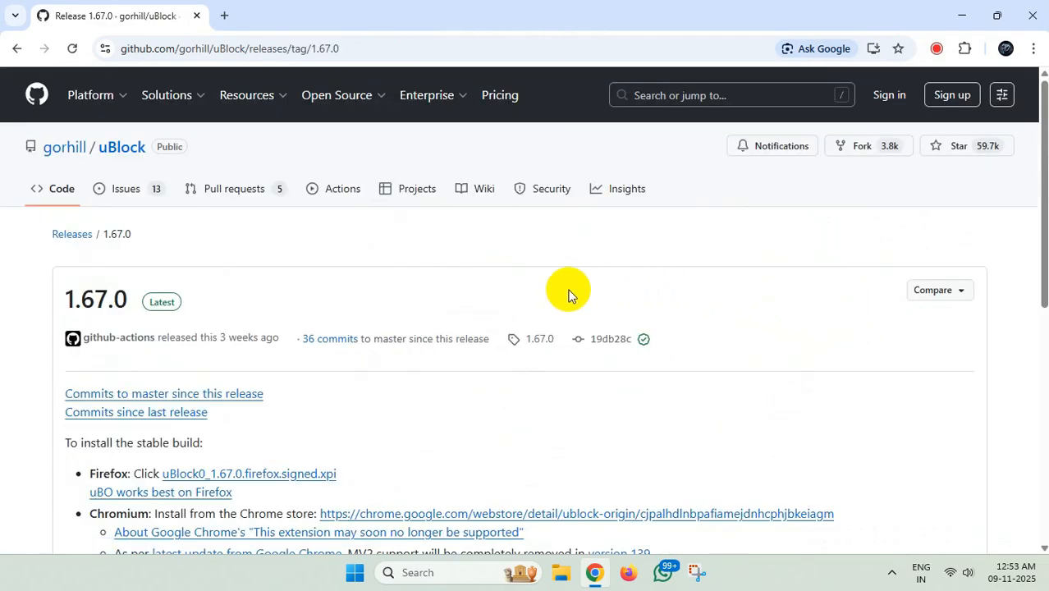
Step: Download the uBlock0_1.67.0.chromium.zip asset into the Compressed downloads folder
{"action": "scroll", "scroll_direction": "down", "scroll_amount": 3}
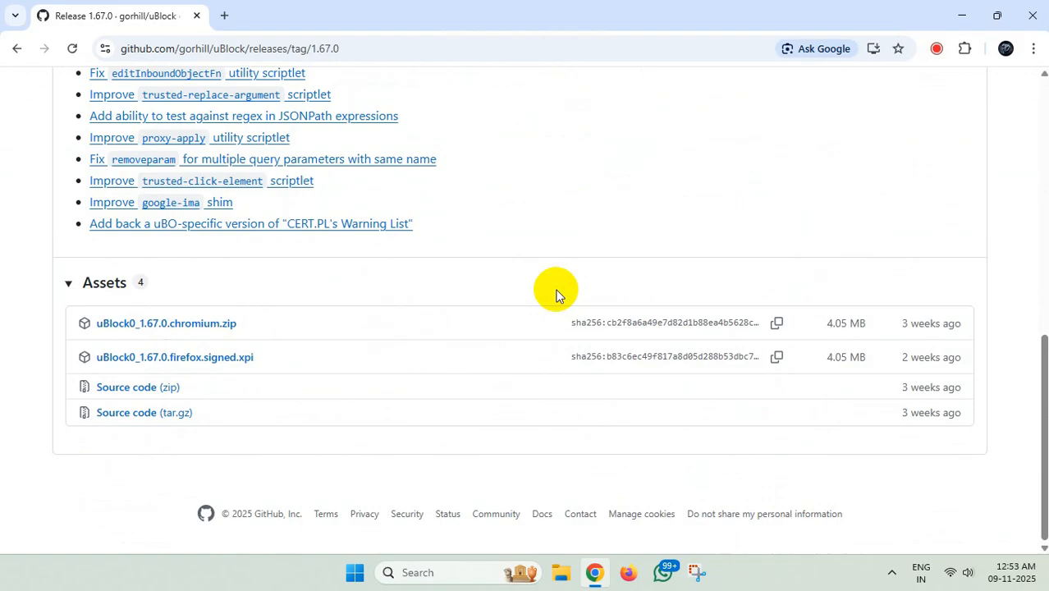
{"action": "mouse_move", "coordinate": [211, 328]}
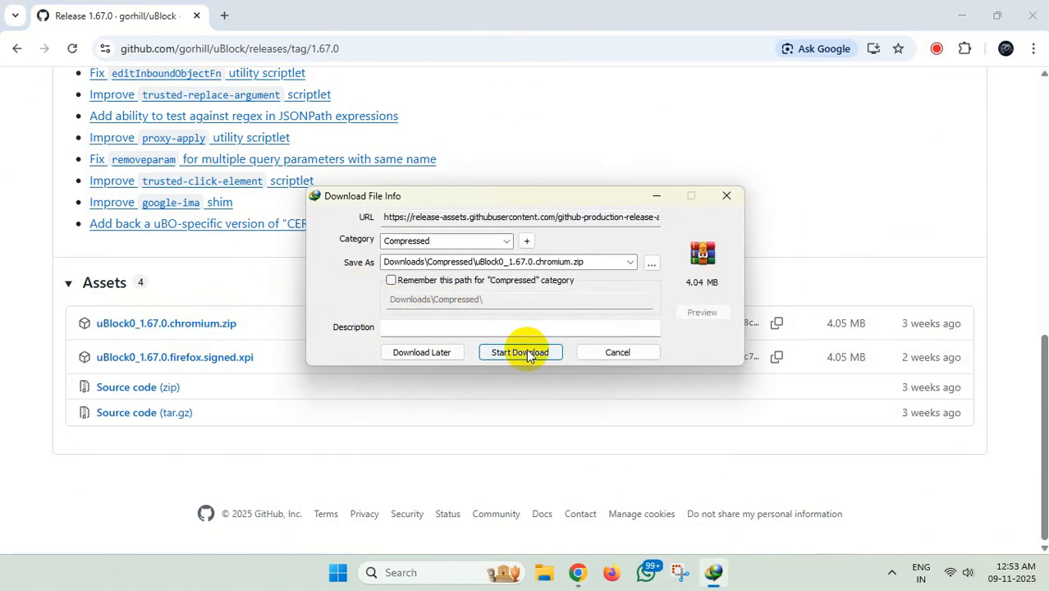
{"action": "left_click", "coordinate": [521, 351]}
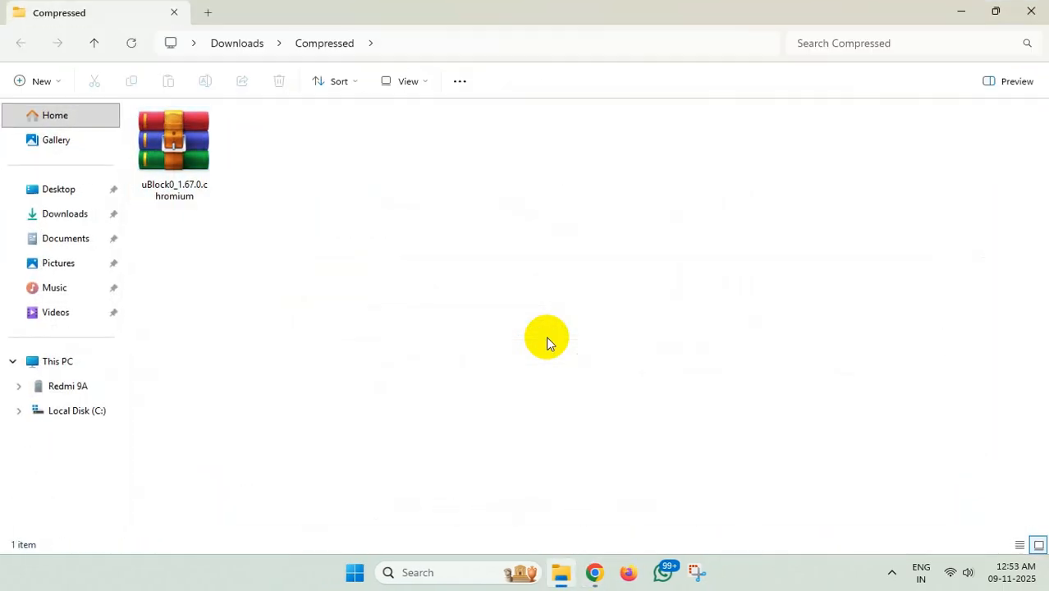
Step: Extract uBlock0_1.67.0.chromium.zip here with WinRAR, producing a uBlock0.chromium folder
{"action": "left_click", "coordinate": [174, 140]}
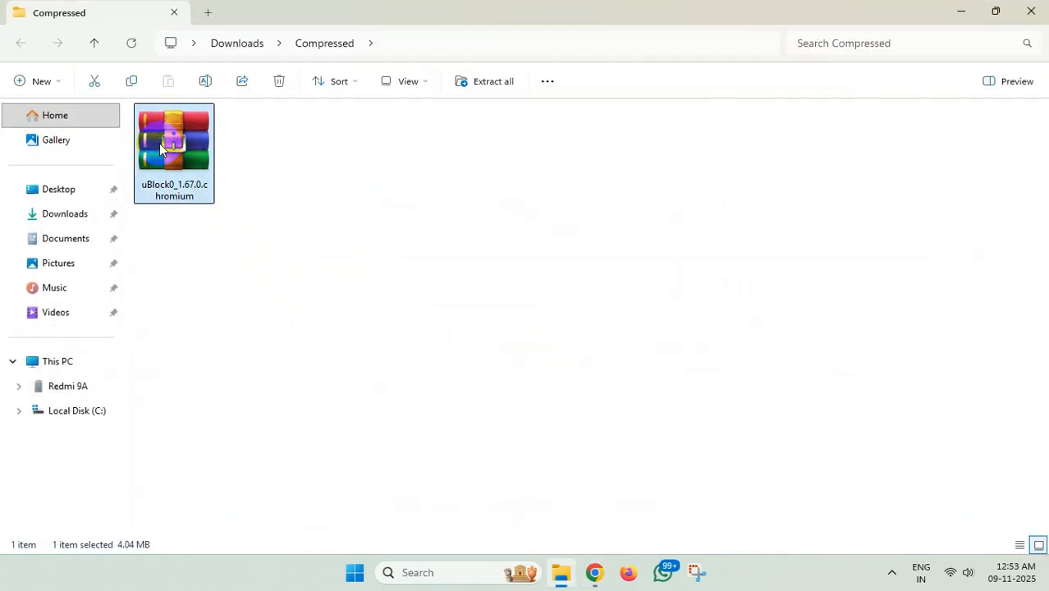
{"action": "right_click", "coordinate": [161, 151]}
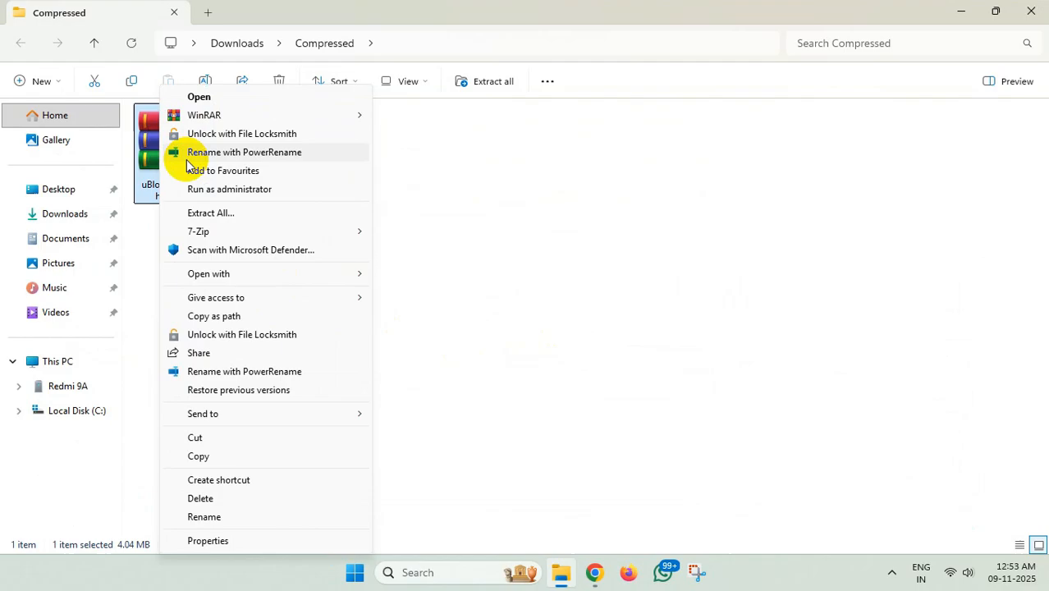
{"action": "mouse_move", "coordinate": [204, 115]}
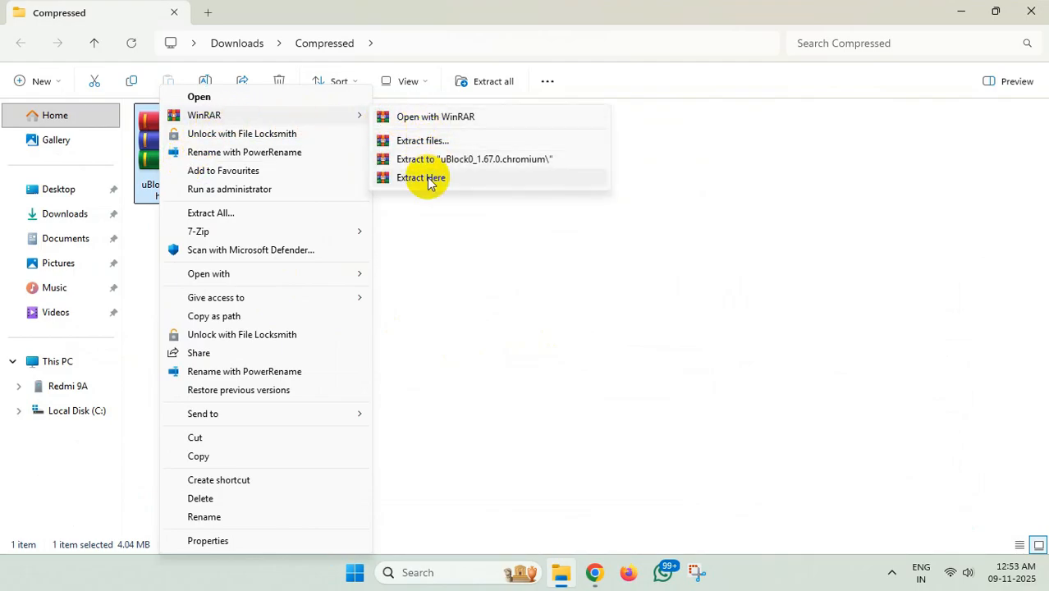
{"action": "left_click", "coordinate": [418, 177]}
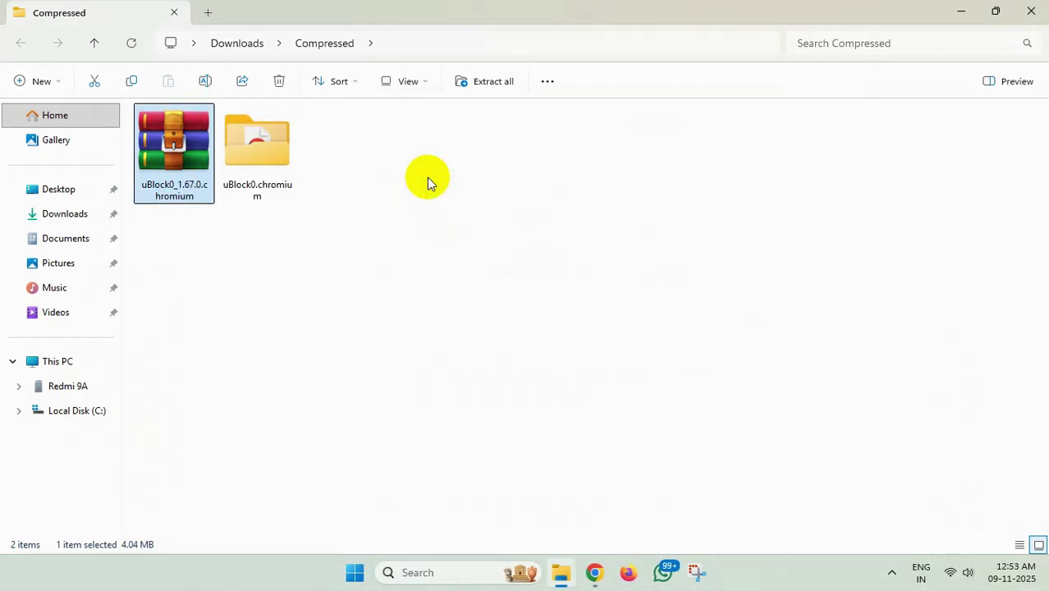
{"action": "double_click", "coordinate": [256, 139]}
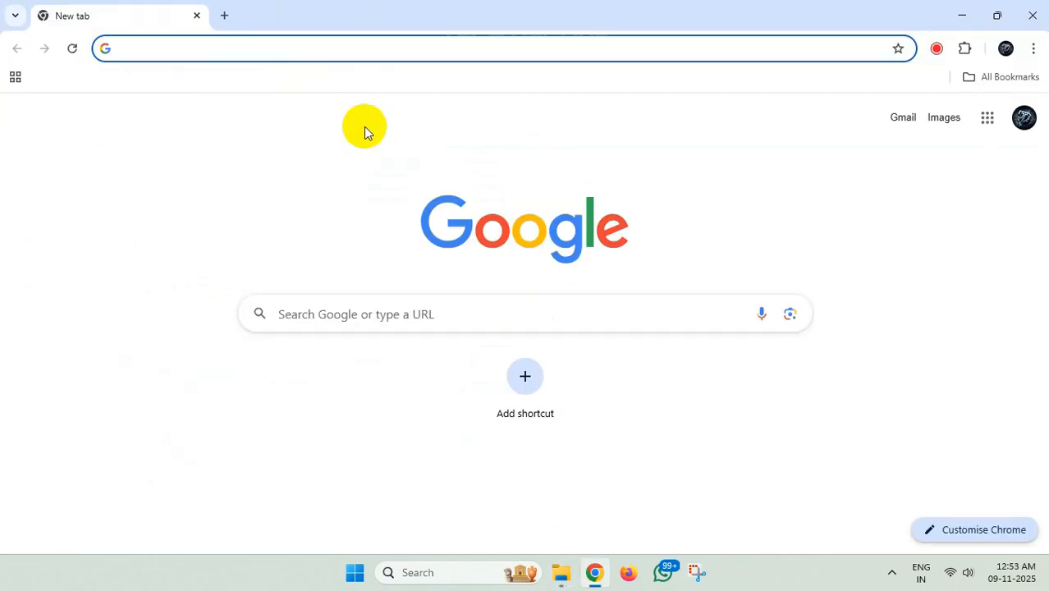
Step: Go to Chrome's Manage Extensions page and switch Developer mode on
{"action": "left_click", "coordinate": [1031, 46]}
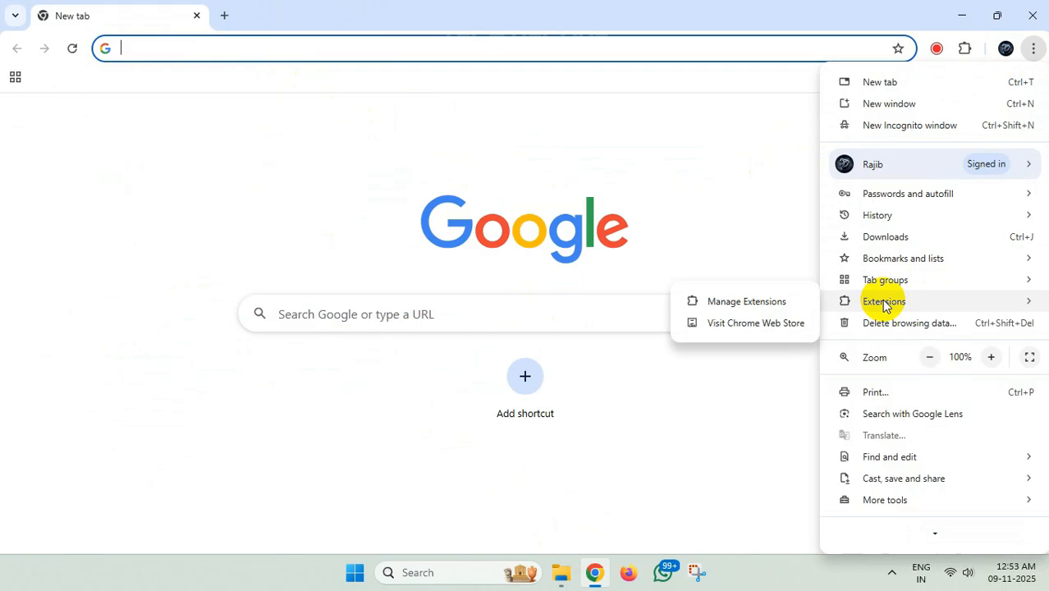
{"action": "left_click", "coordinate": [744, 300]}
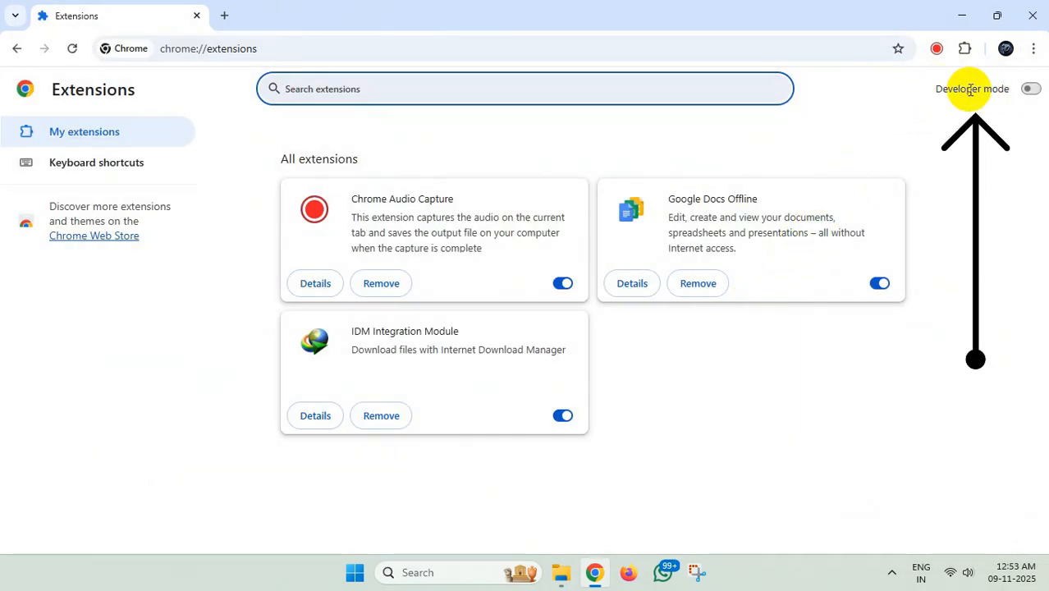
{"action": "left_click", "coordinate": [1032, 88]}
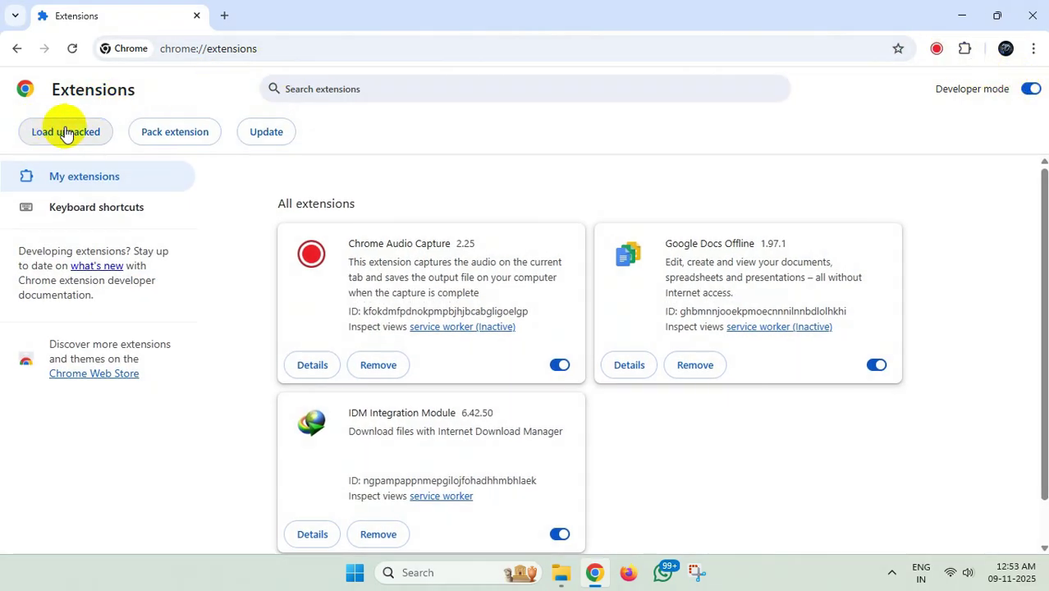
Step: Load Downloads > Compressed > uBlock0.chromium as an unpacked extension, adding uBlock Origin 1.67.0
{"action": "left_click", "coordinate": [66, 131]}
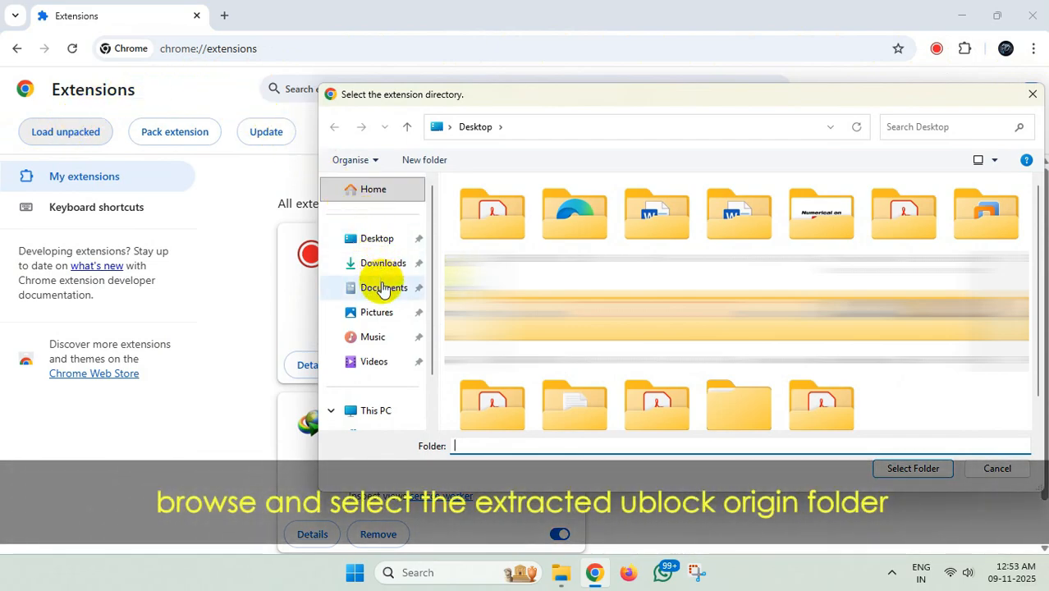
{"action": "left_click", "coordinate": [383, 263]}
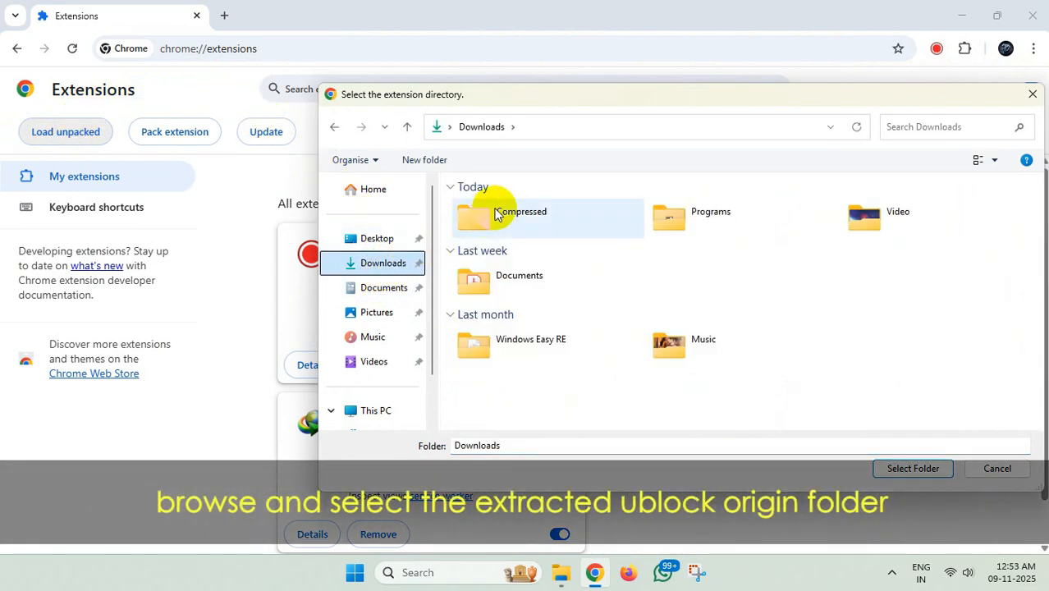
{"action": "double_click", "coordinate": [517, 217]}
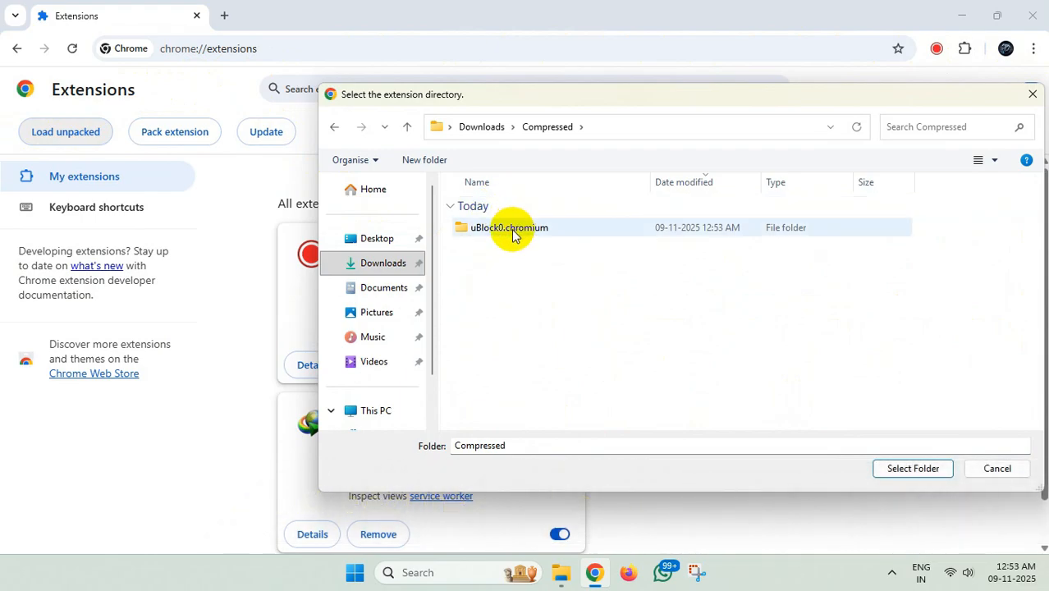
{"action": "left_click", "coordinate": [507, 226]}
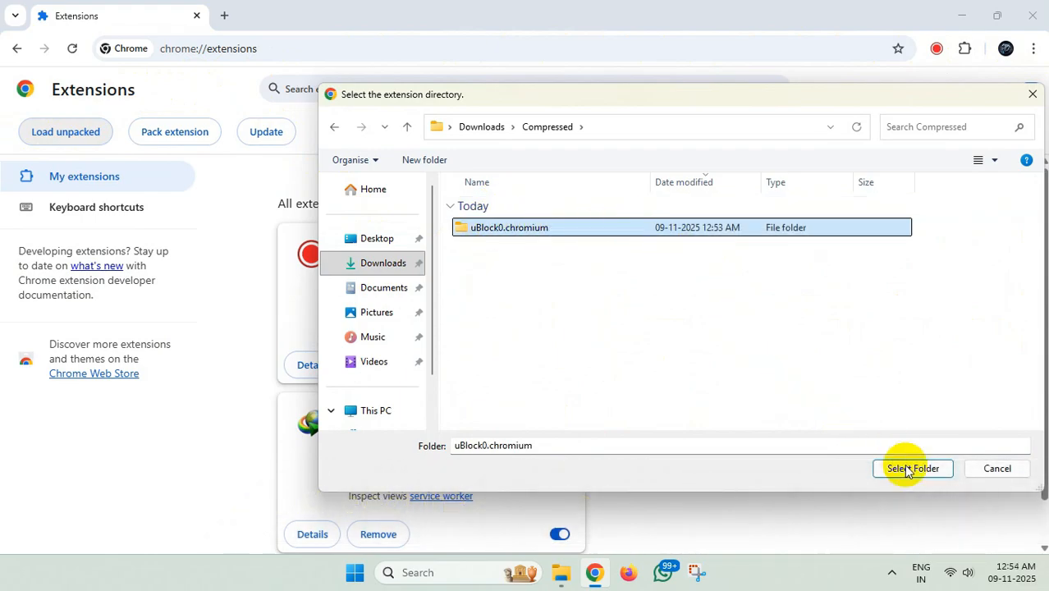
{"action": "left_click", "coordinate": [913, 469]}
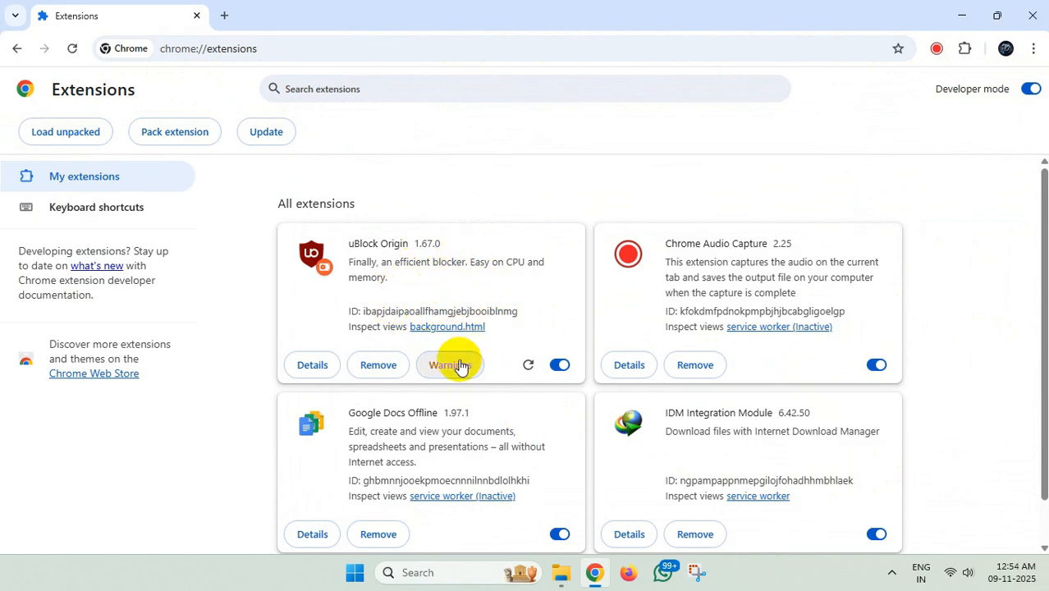
Step: Clear all Manifest V2 warnings on the uBlock Origin card and confirm it in the extensions menu
{"action": "left_click", "coordinate": [450, 364]}
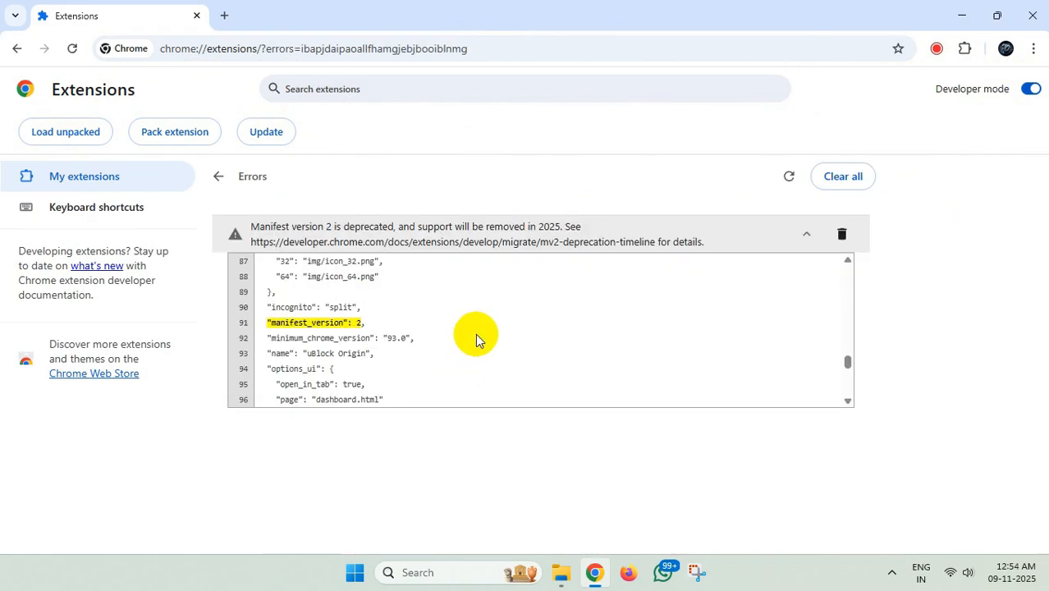
{"action": "left_click", "coordinate": [841, 233]}
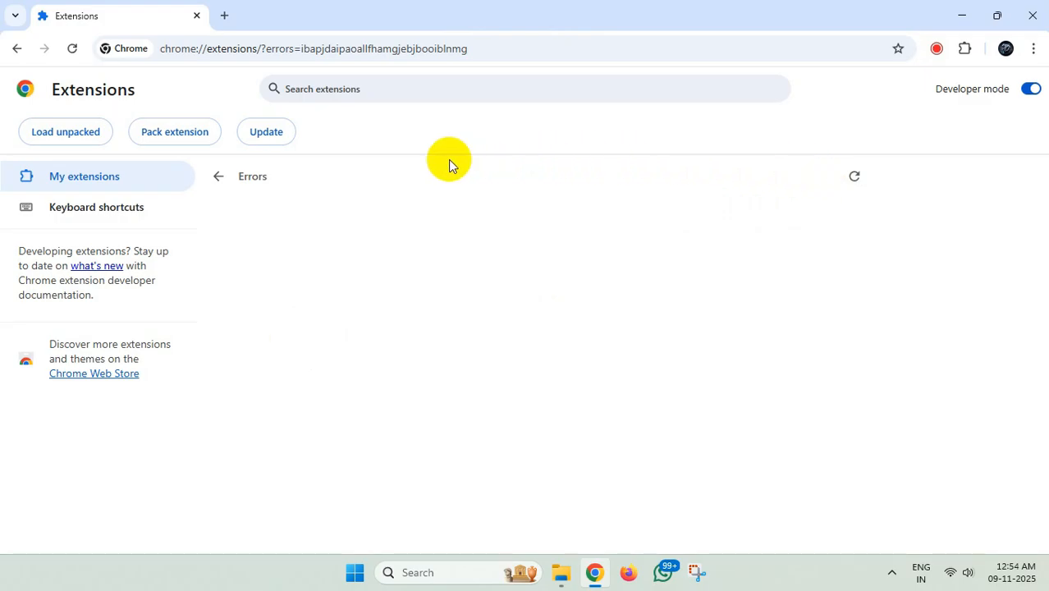
{"action": "left_click", "coordinate": [218, 176]}
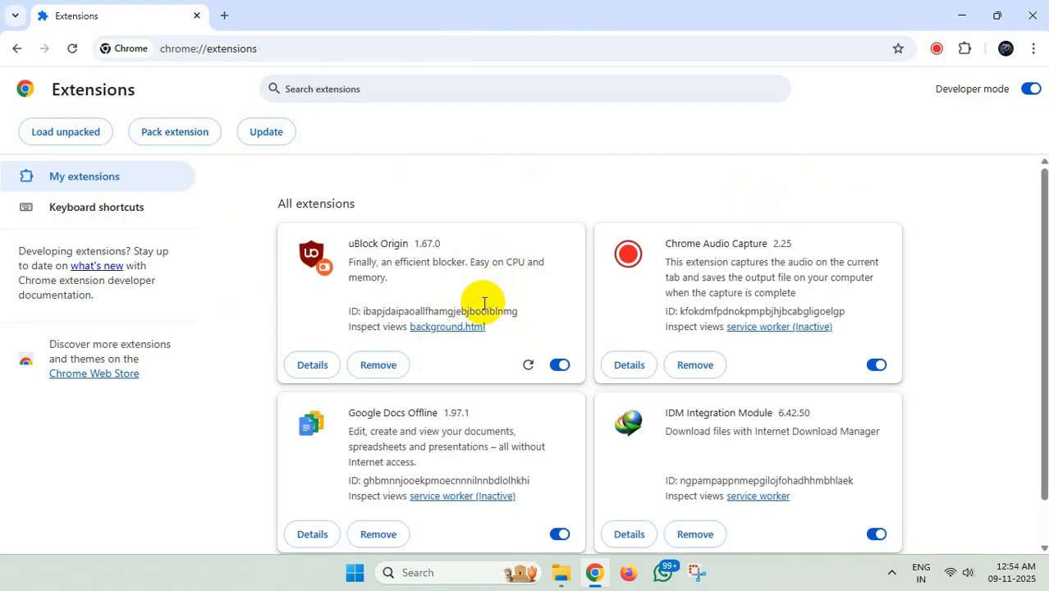
{"action": "left_click", "coordinate": [966, 47]}
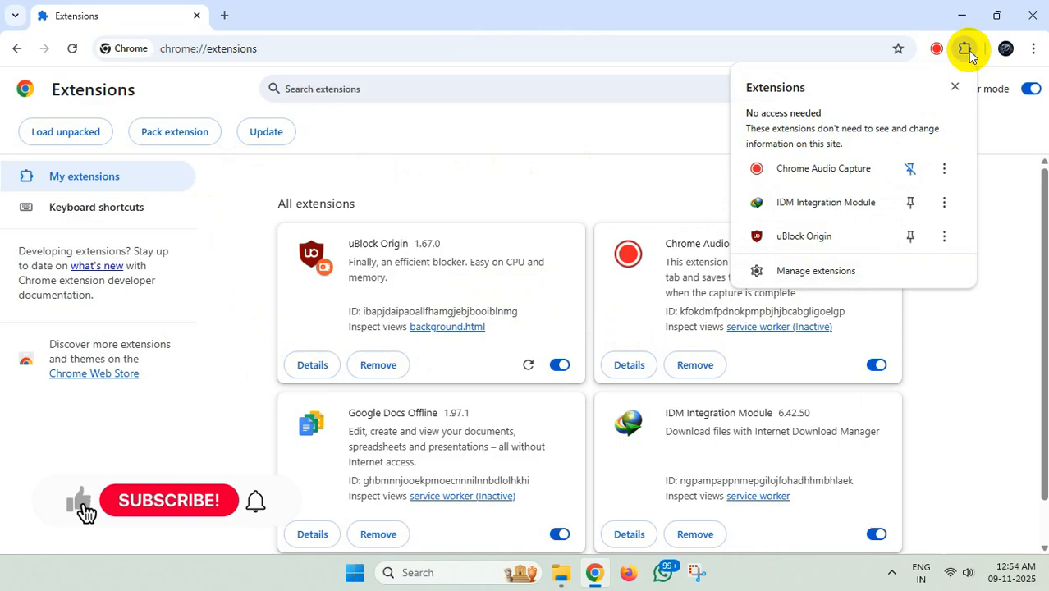